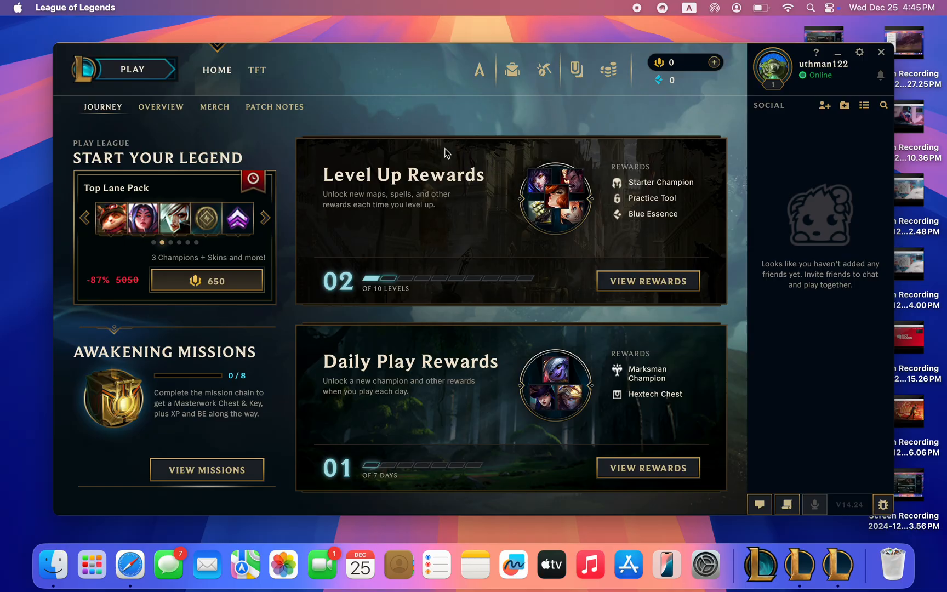
mouse_move(611, 151)
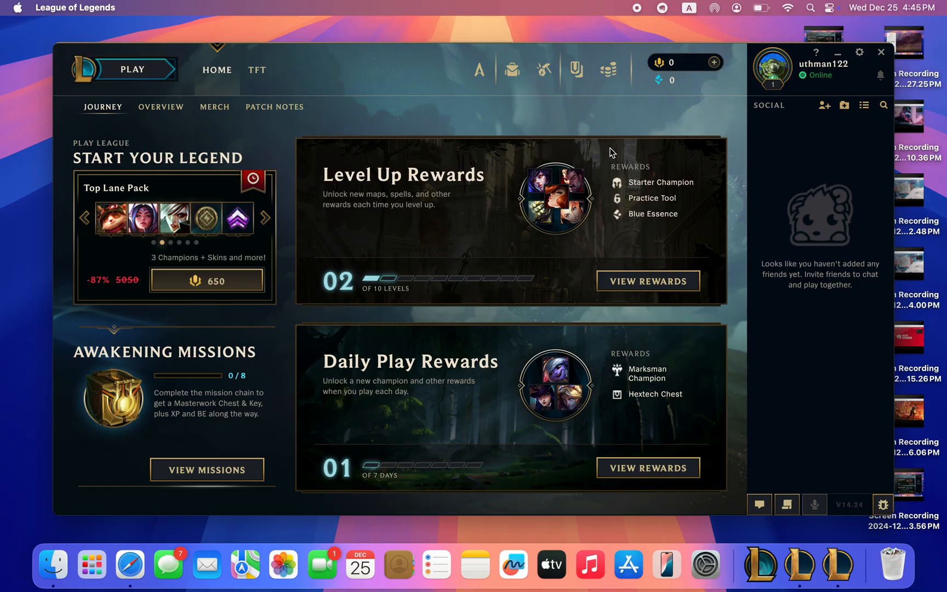
Exit the League of Legends client and bring up a Finder window showing Recents.
click(264, 217)
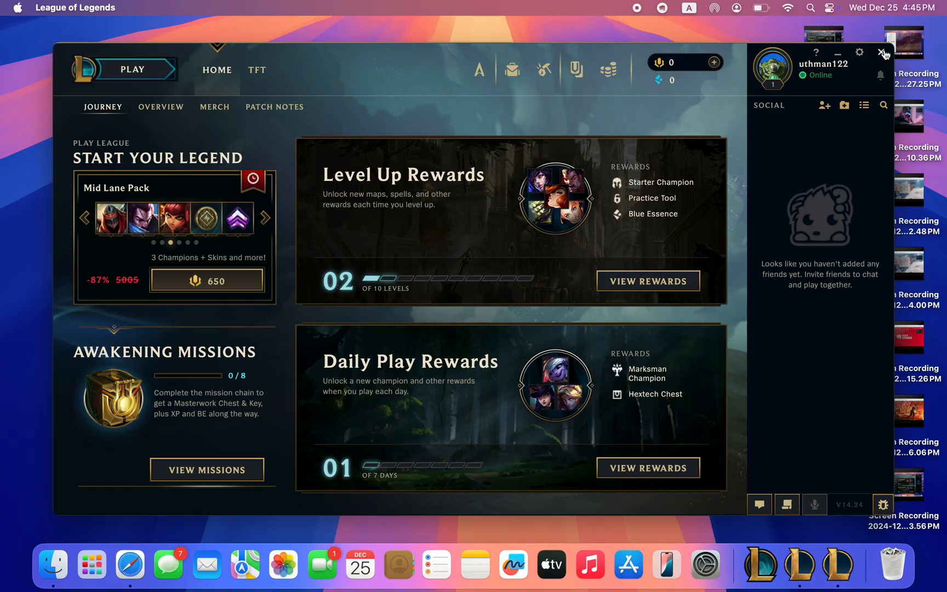
click(881, 54)
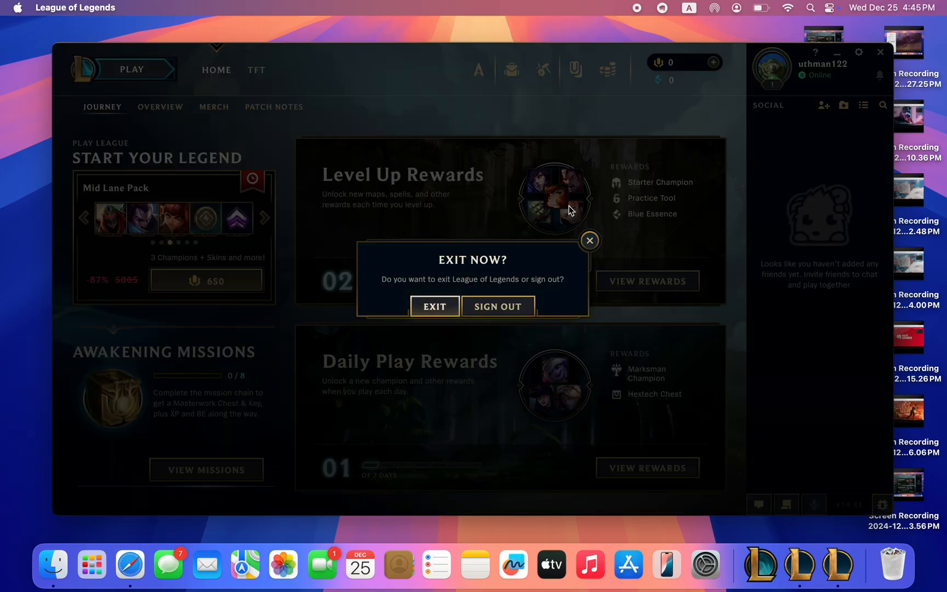
click(434, 306)
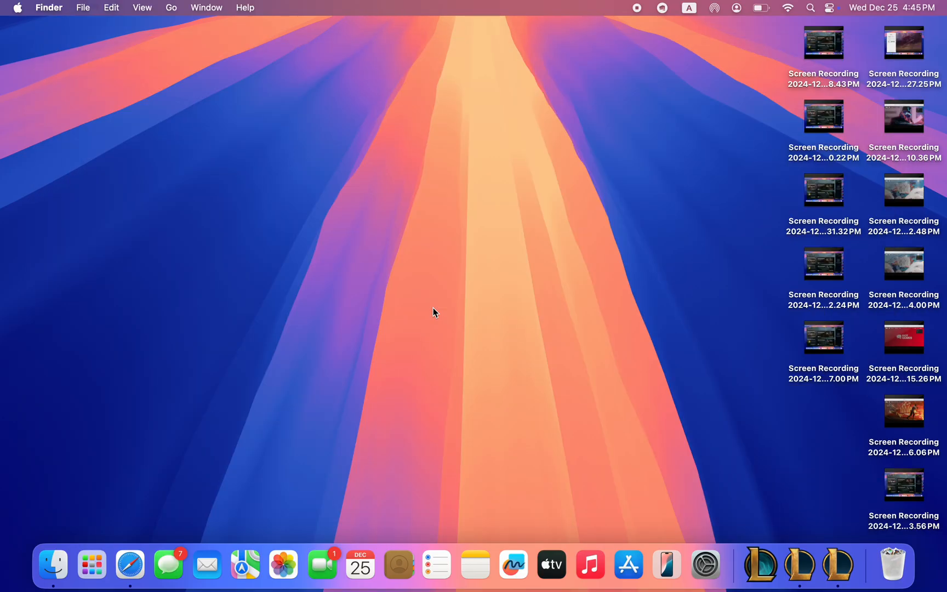
mouse_move(331, 392)
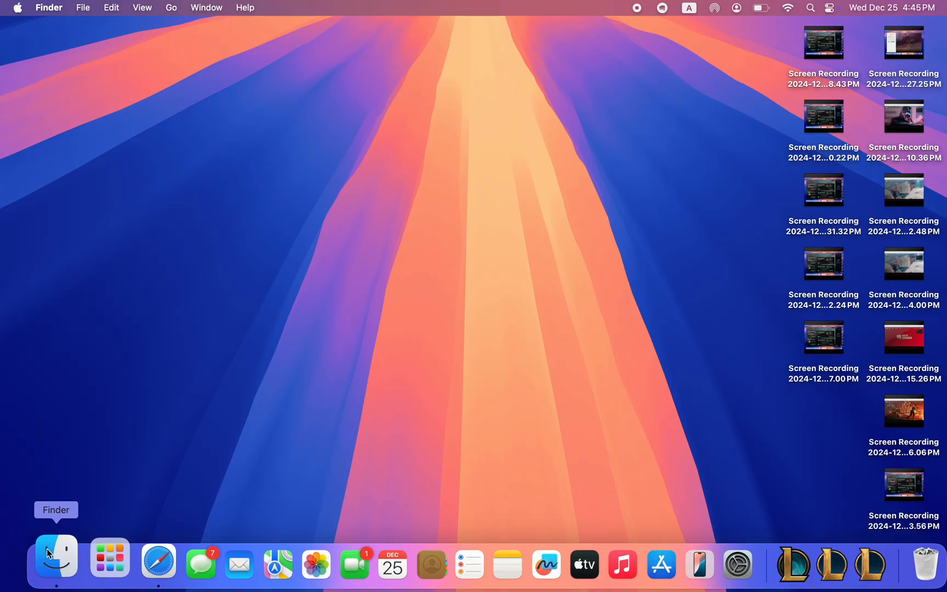
click(55, 557)
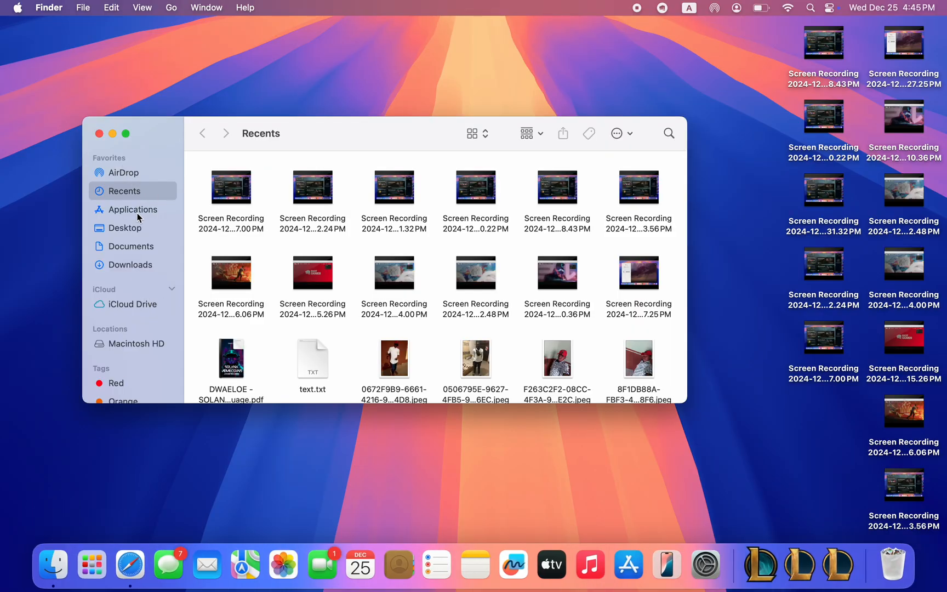
Show the Applications folder and scroll toward League of Legends in the app list.
click(134, 209)
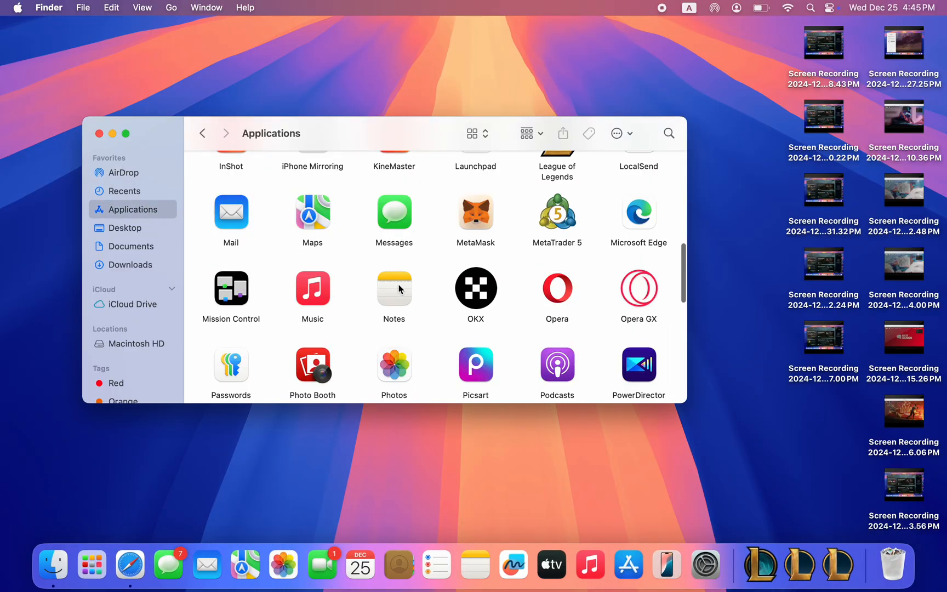
scroll(down, 3)
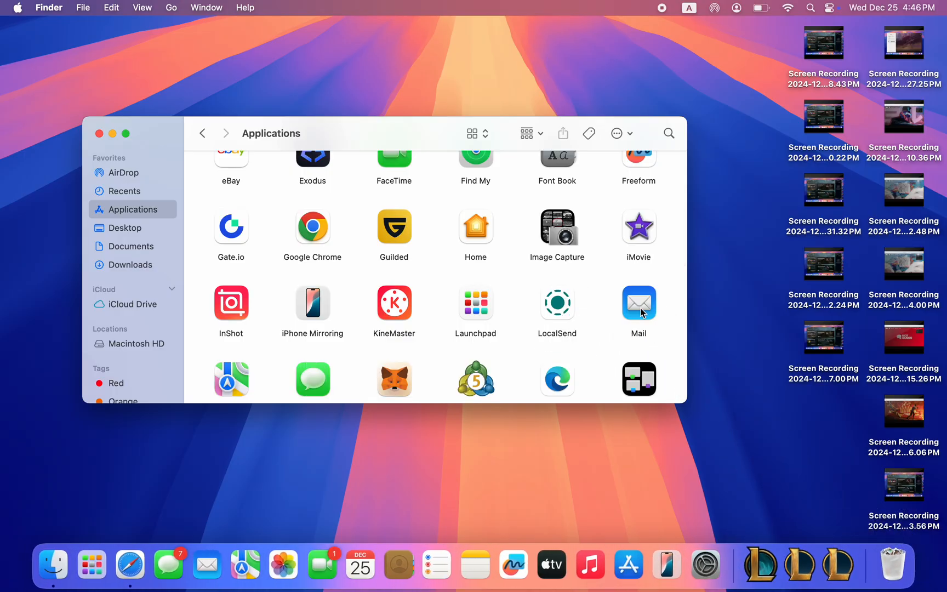
mouse_move(574, 312)
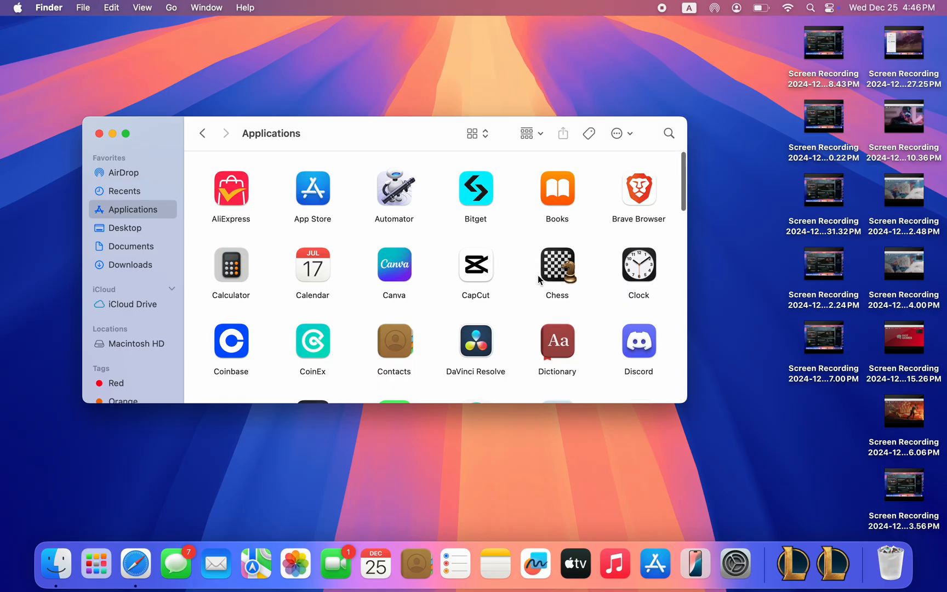
Move Riot Client.app from Applications into the Trash in the Dock.
scroll(down, 3)
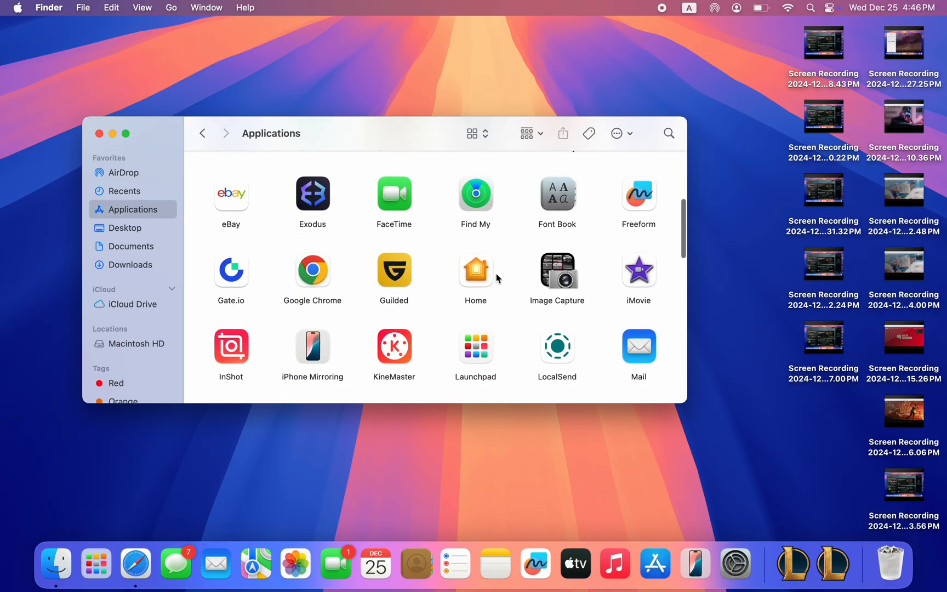
scroll(down, 3)
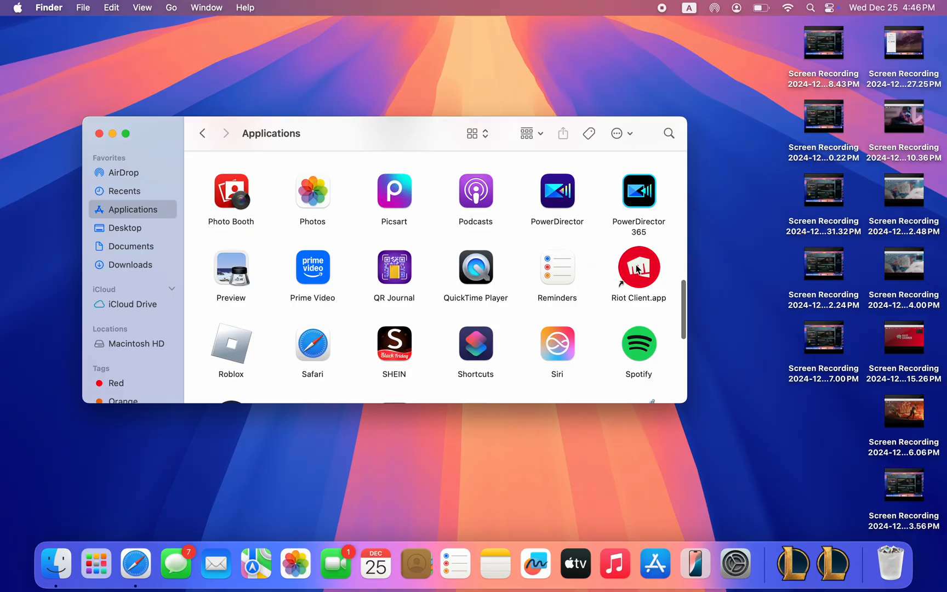
drag(638, 268, 745, 368)
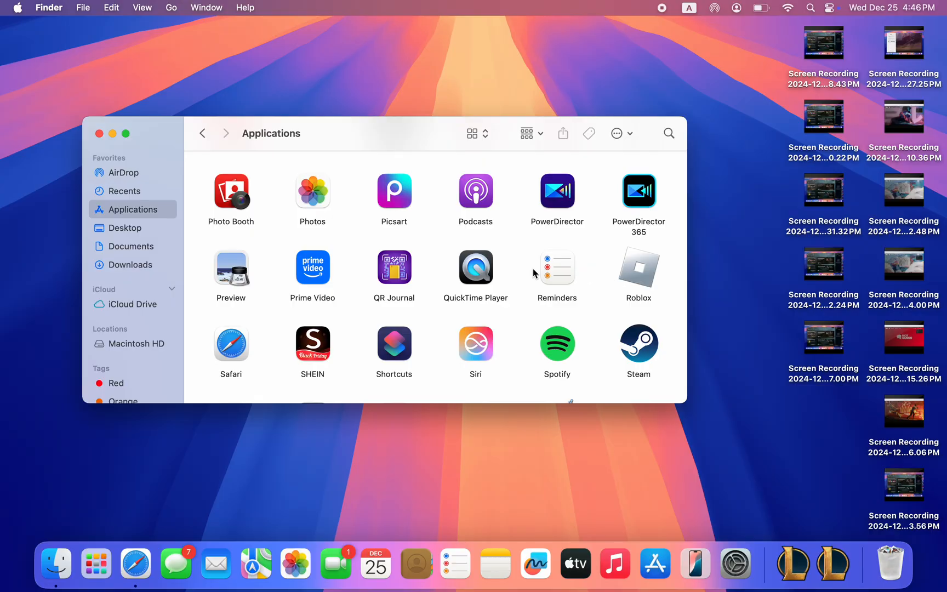
mouse_move(491, 337)
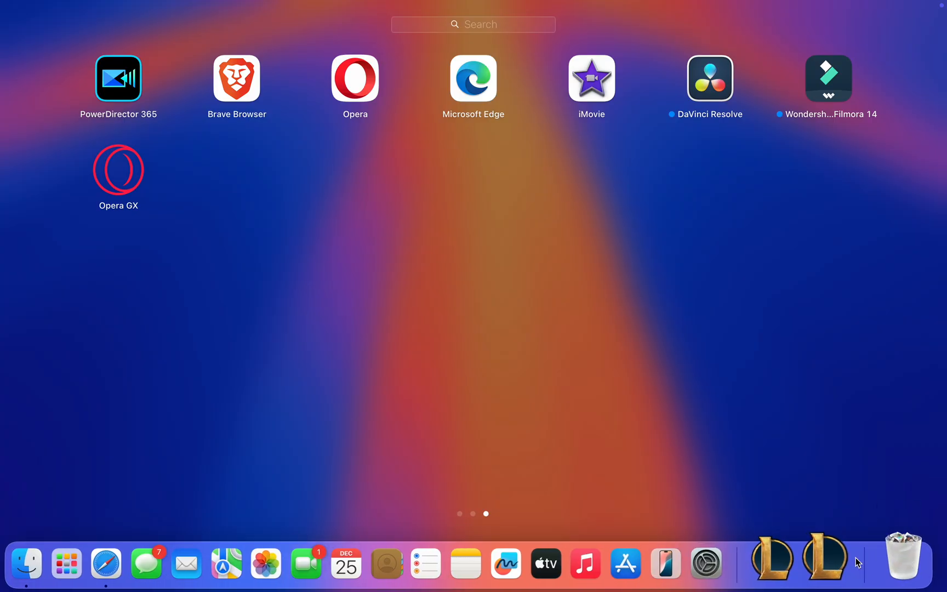
mouse_move(791, 559)
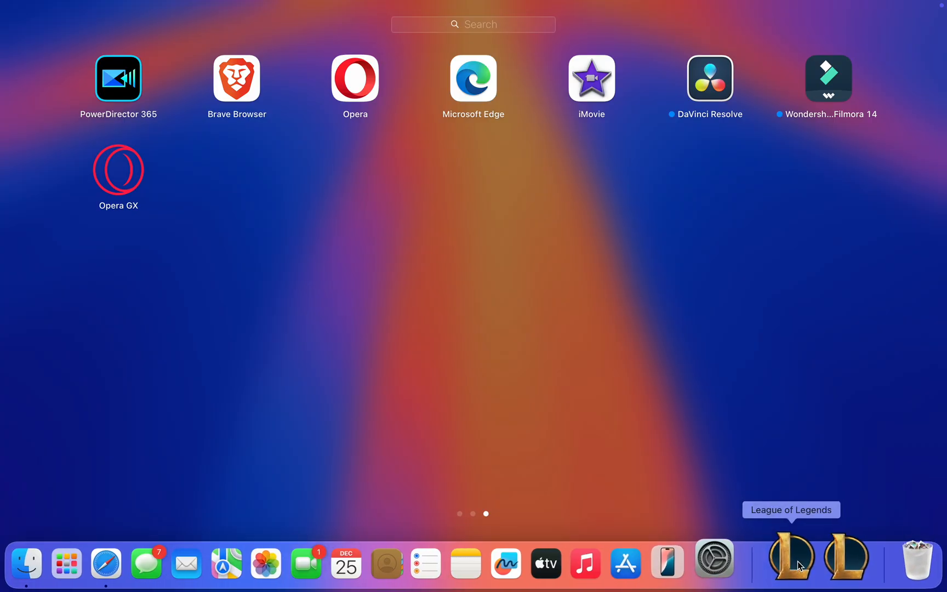